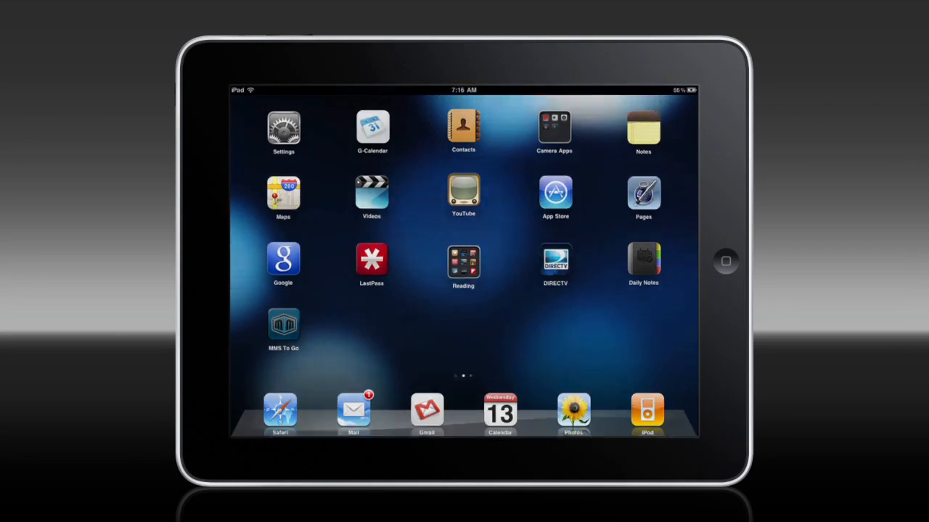
Step: Launch MMS To Go and import MMS To Go Demo.mad through iTunes File Sharing as Version 1
left_click(283, 325)
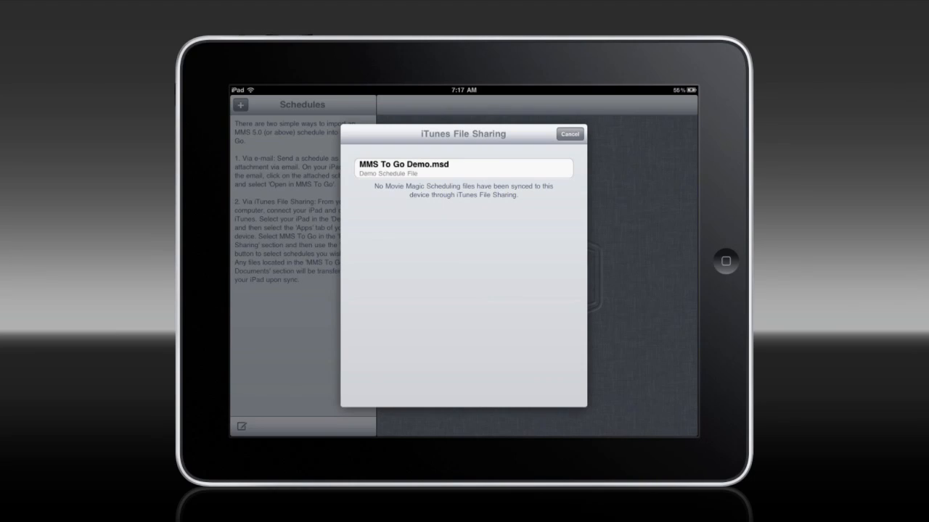
left_click(462, 169)
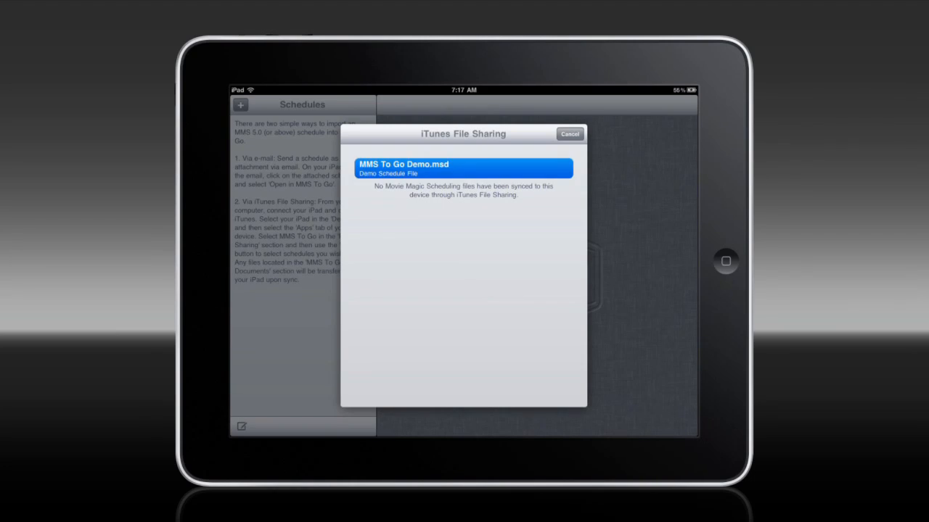
left_click(463, 168)
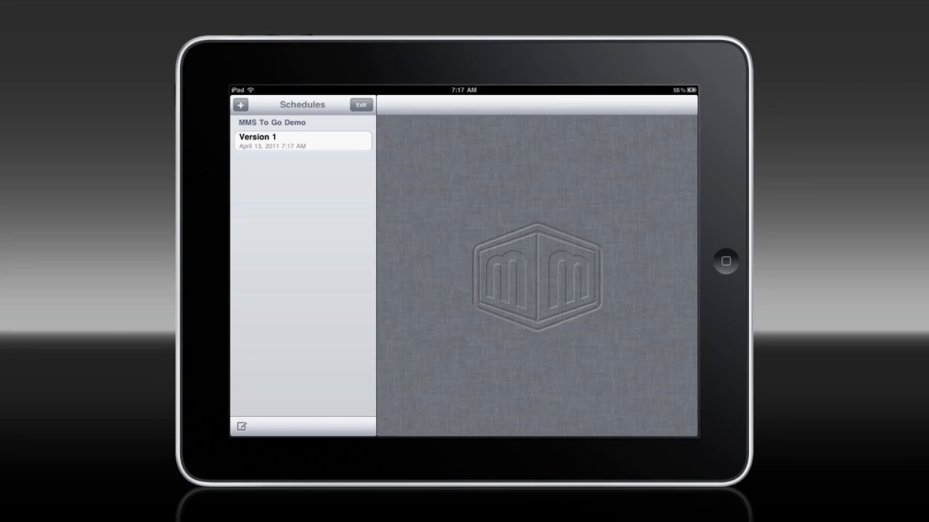
Step: Show Version 1's Actor Scenario stripboard and browse its scene strips
left_click(302, 141)
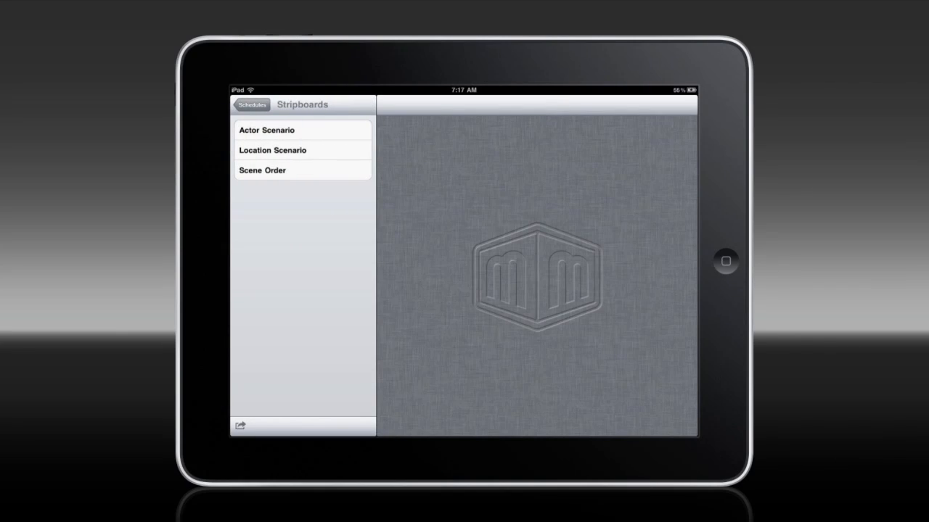
left_click(267, 130)
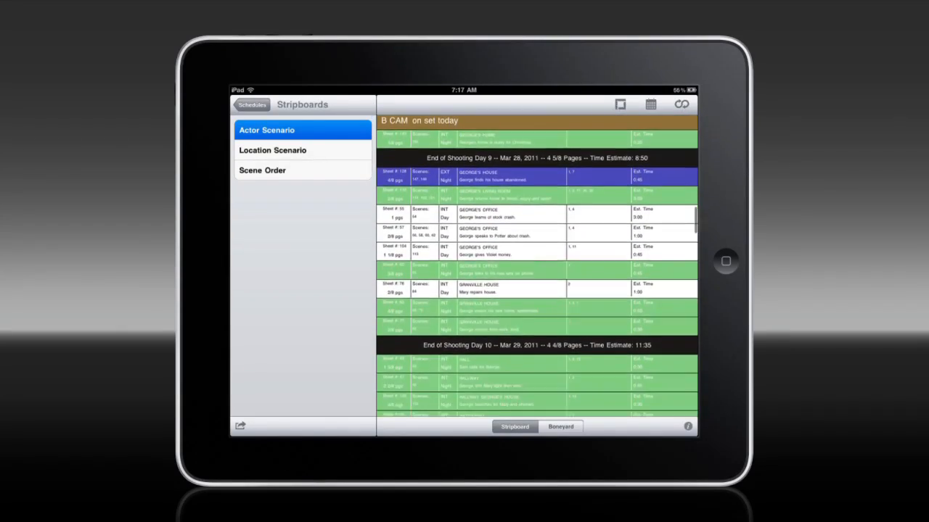
scroll("down", 3)
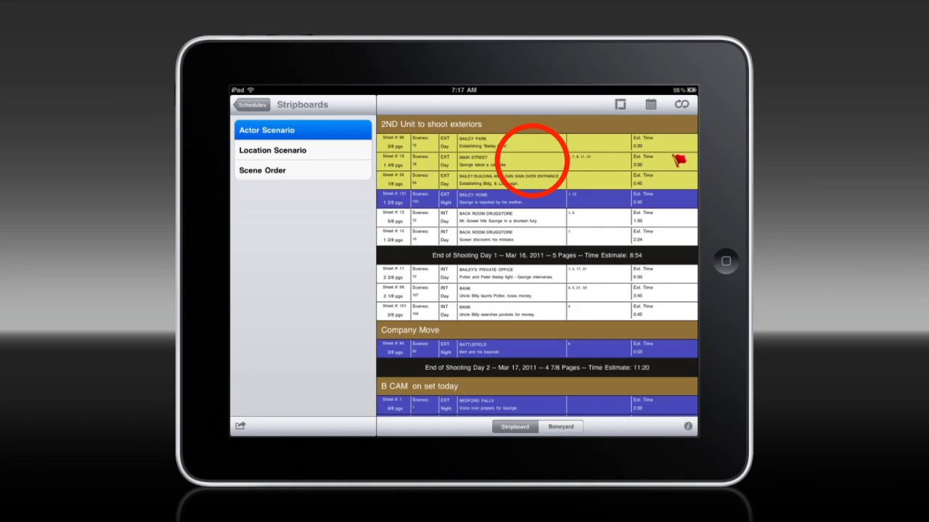
left_click(510, 160)
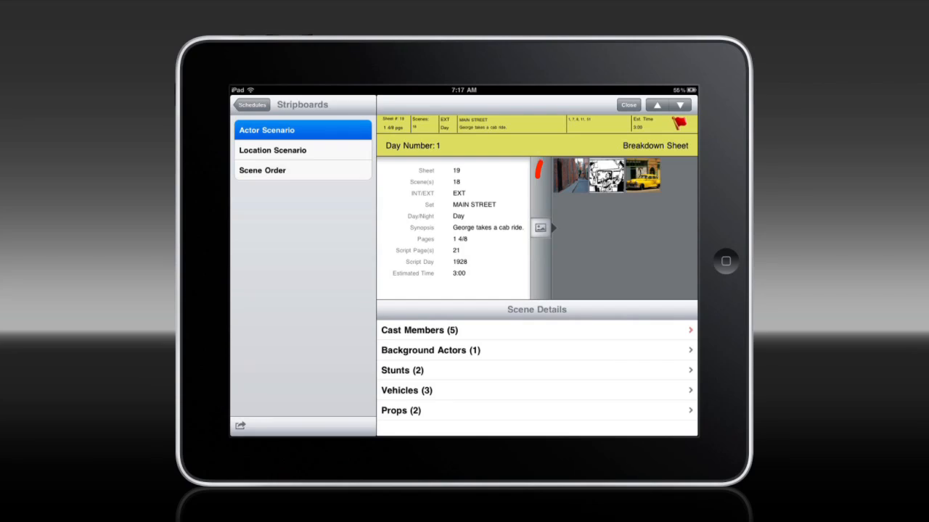
left_click(592, 176)
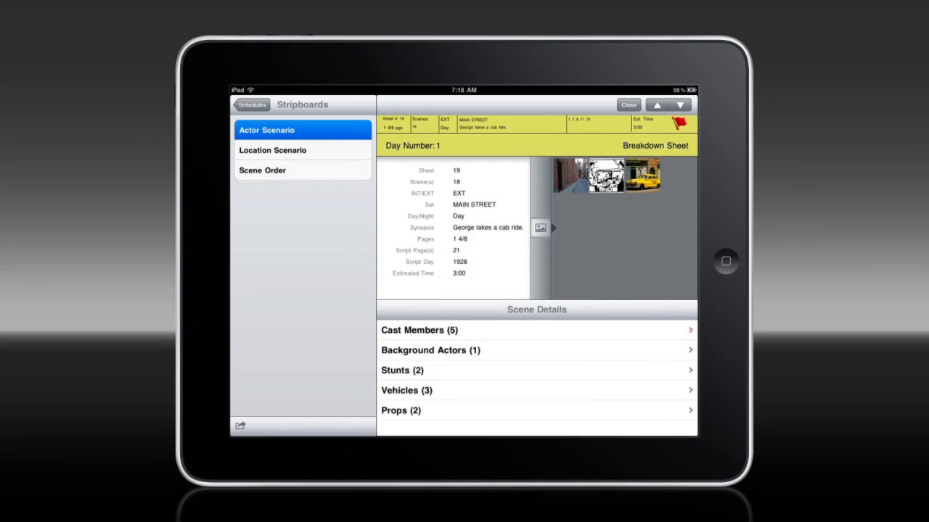
left_click(418, 331)
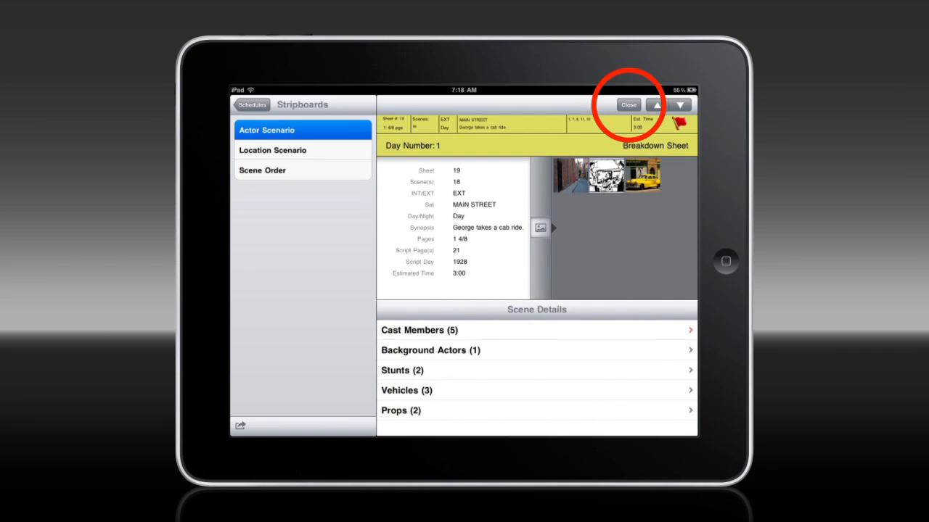
left_click(628, 104)
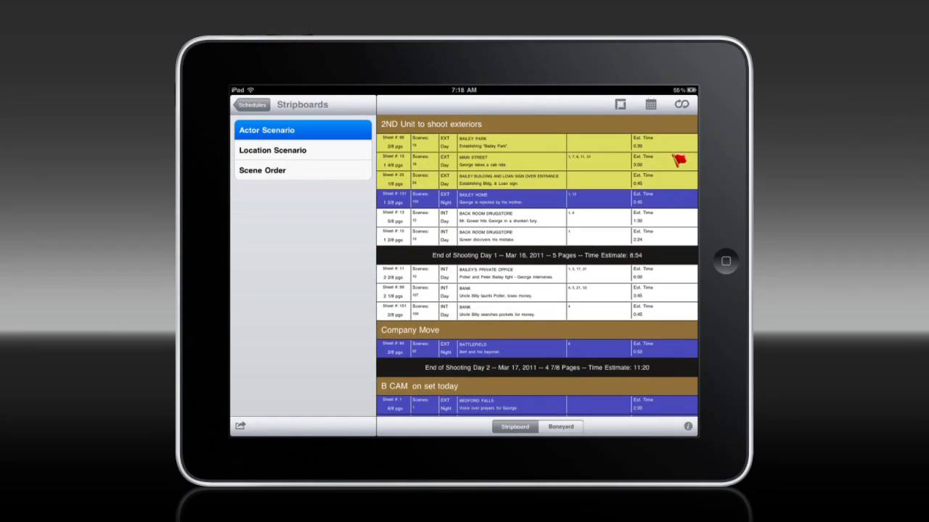
left_click(679, 159)
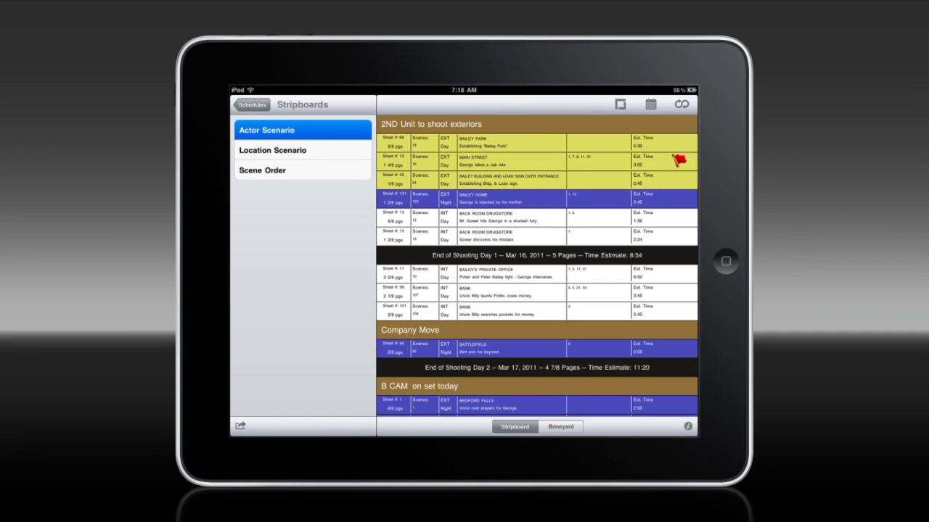
left_click(560, 427)
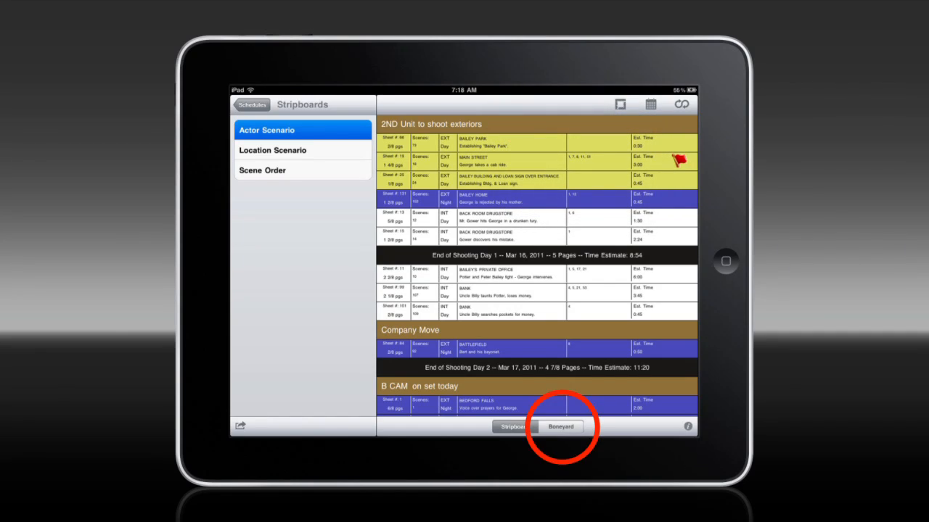
left_click(560, 426)
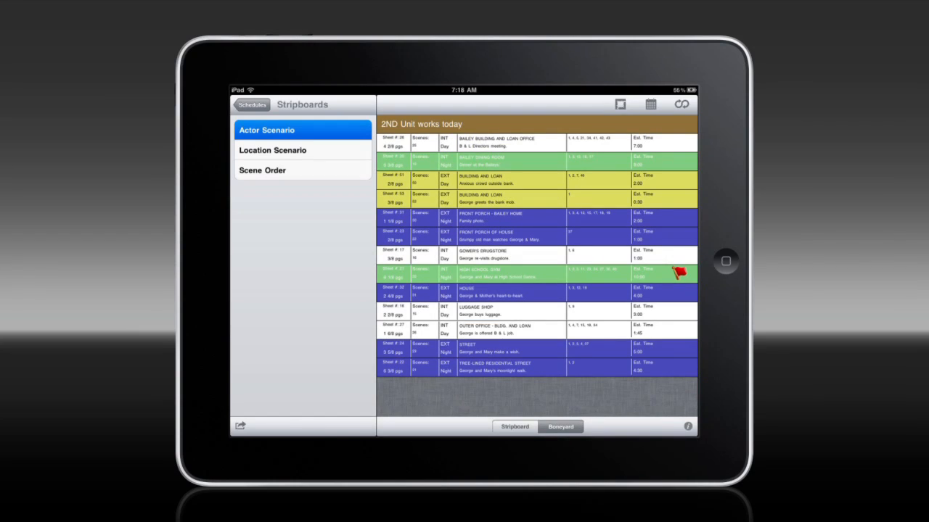
left_click(515, 427)
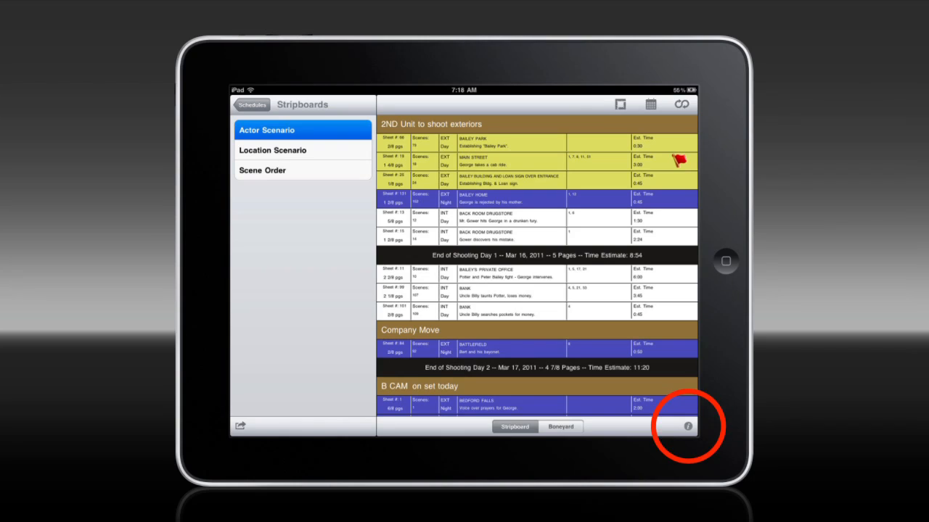
left_click(687, 426)
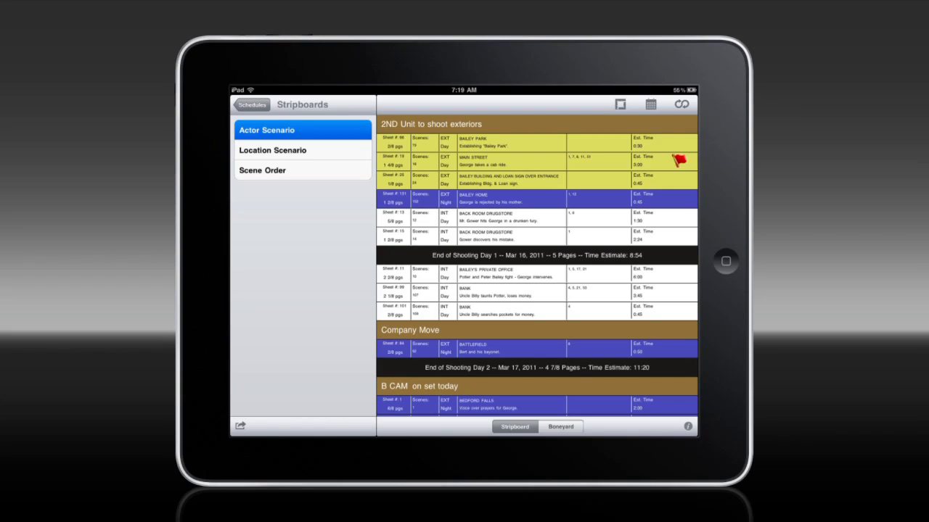
left_click(621, 104)
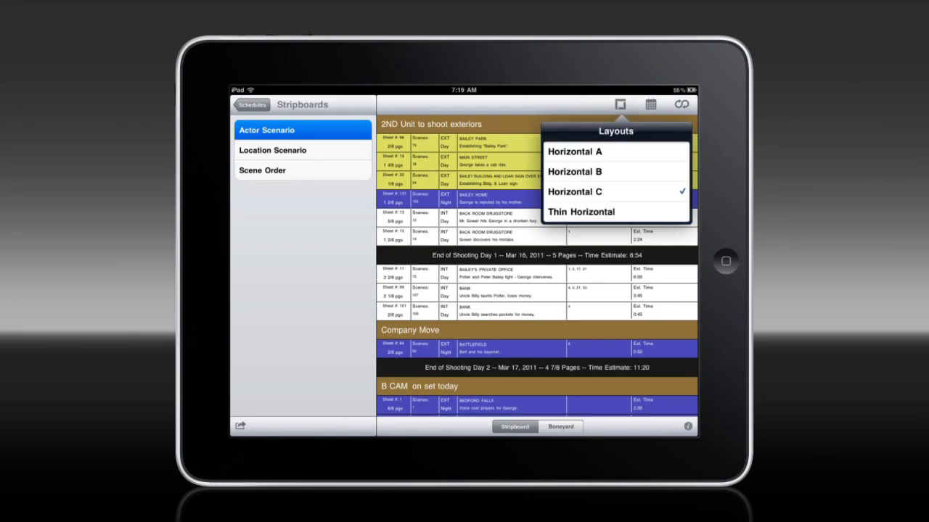
mouse_move(525, 206)
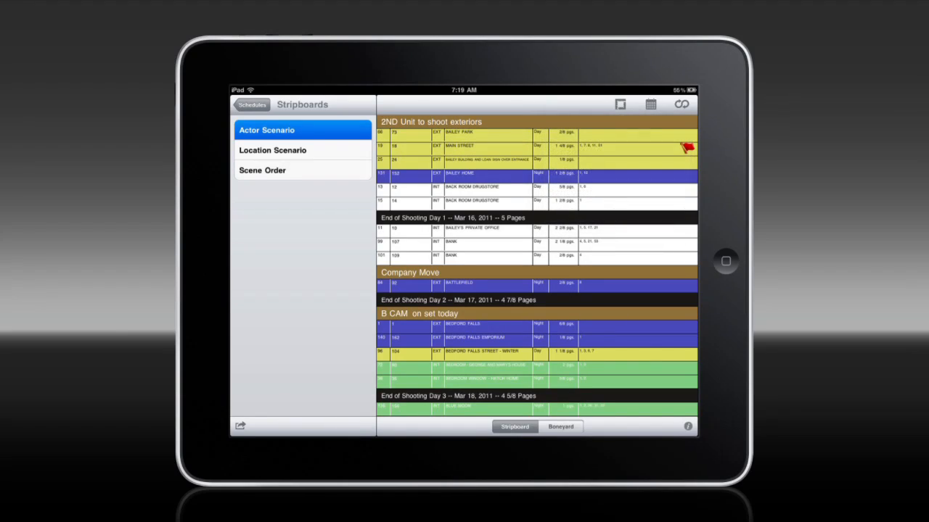
left_click(621, 105)
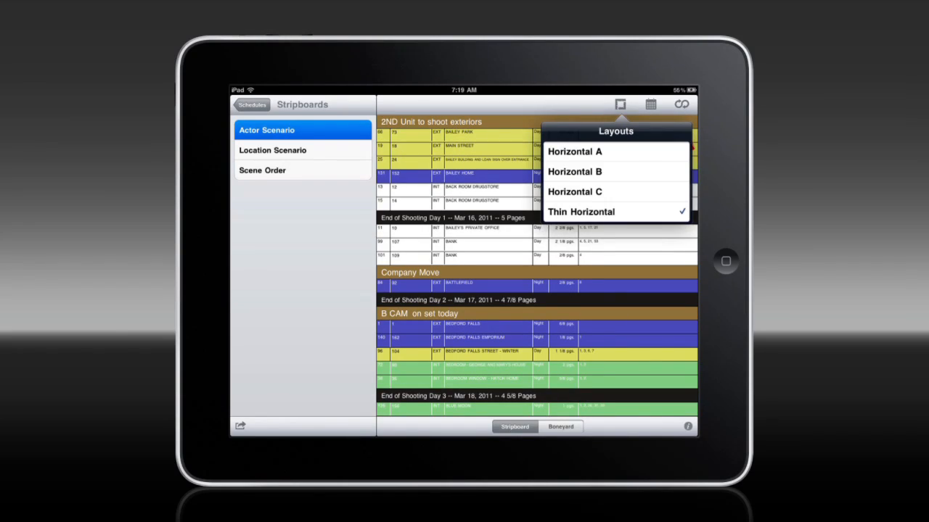
left_click(574, 153)
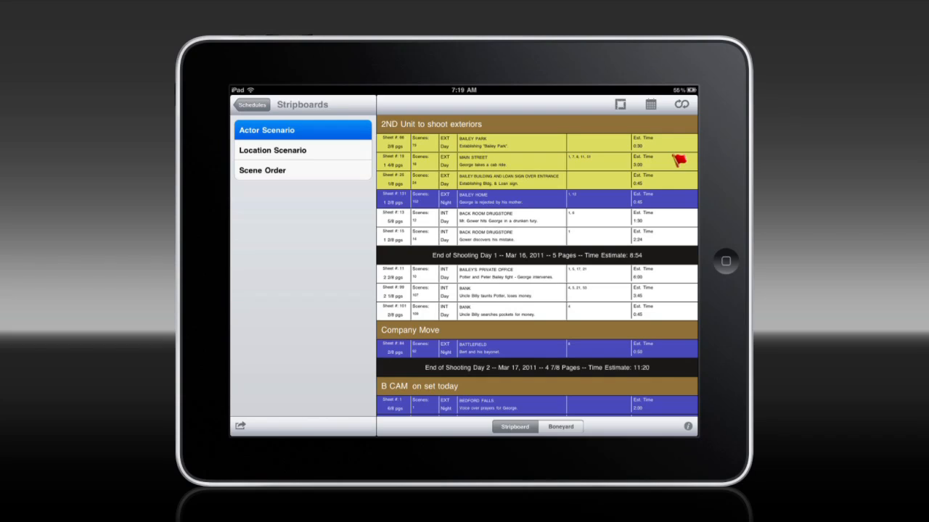
left_click(650, 105)
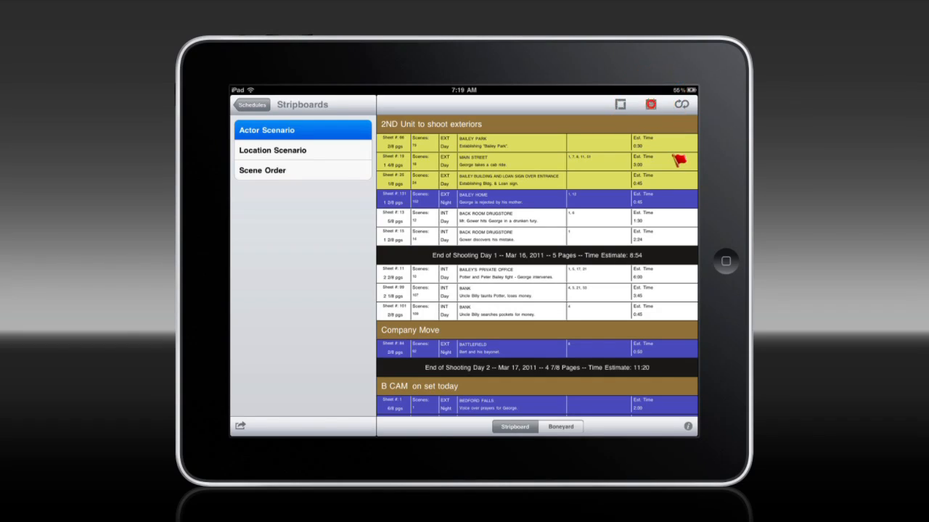
left_click(650, 104)
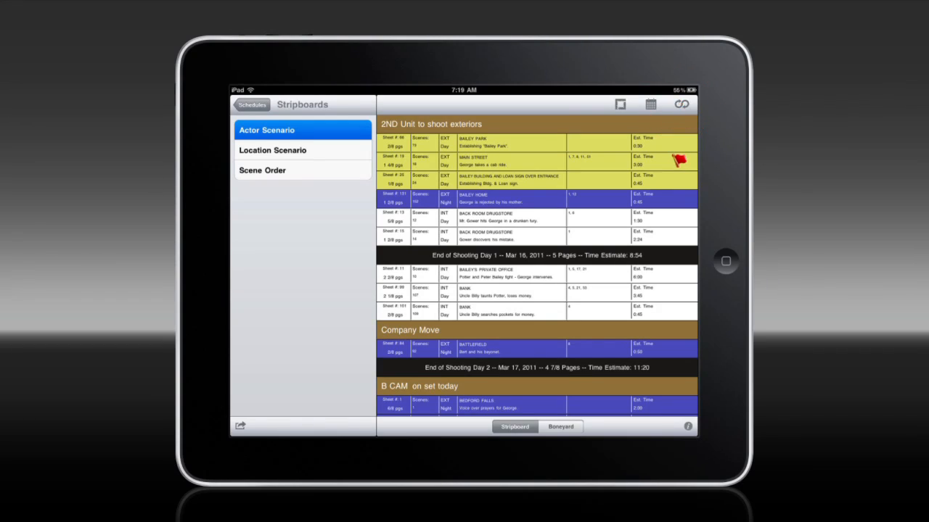
Step: Delete the Company Move banner and End of Shooting Day 2 break, confirming permanent removal
left_click(681, 104)
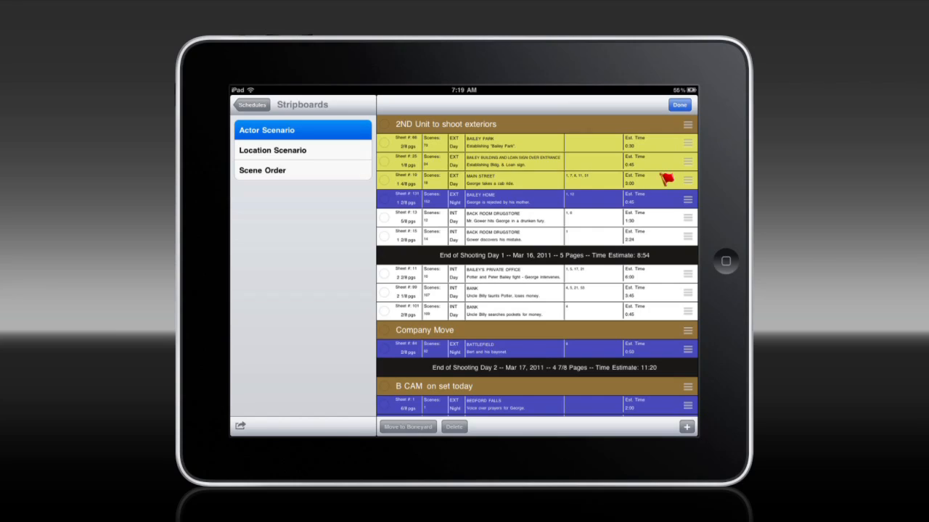
left_click(384, 293)
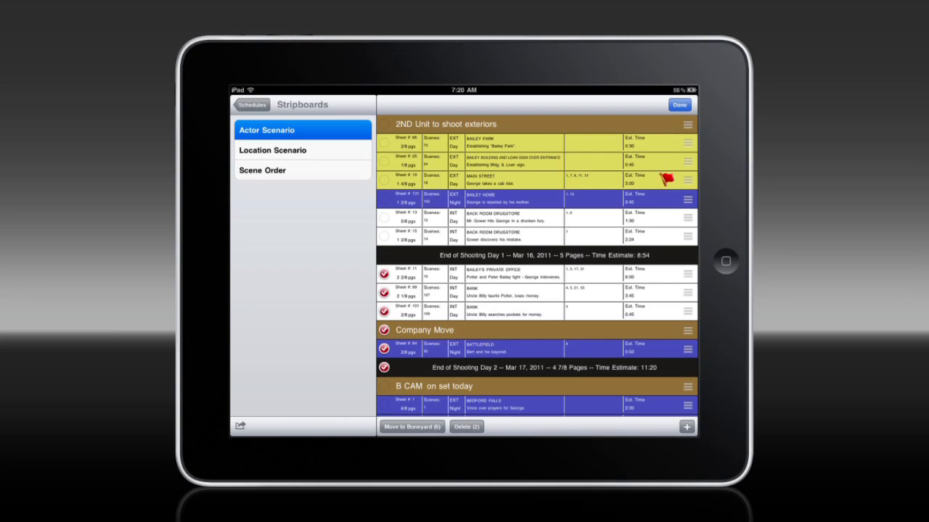
left_click(465, 427)
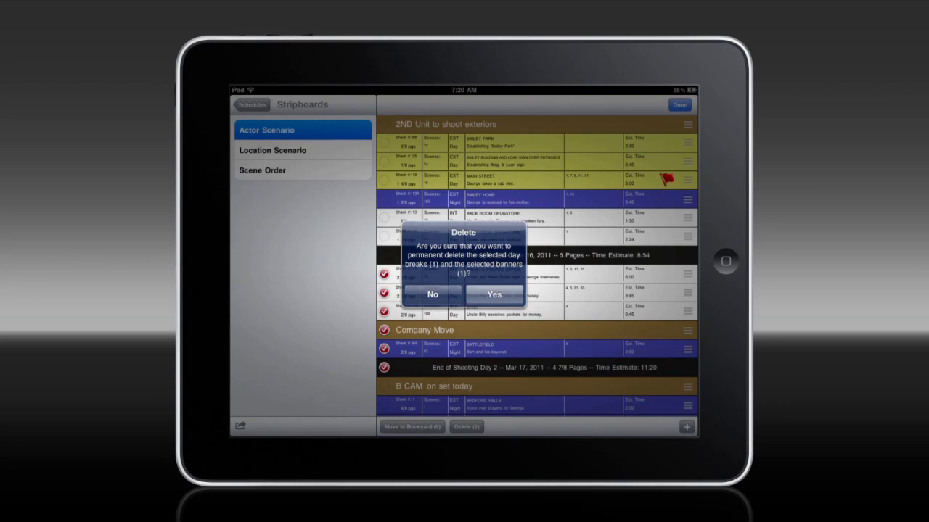
left_click(493, 293)
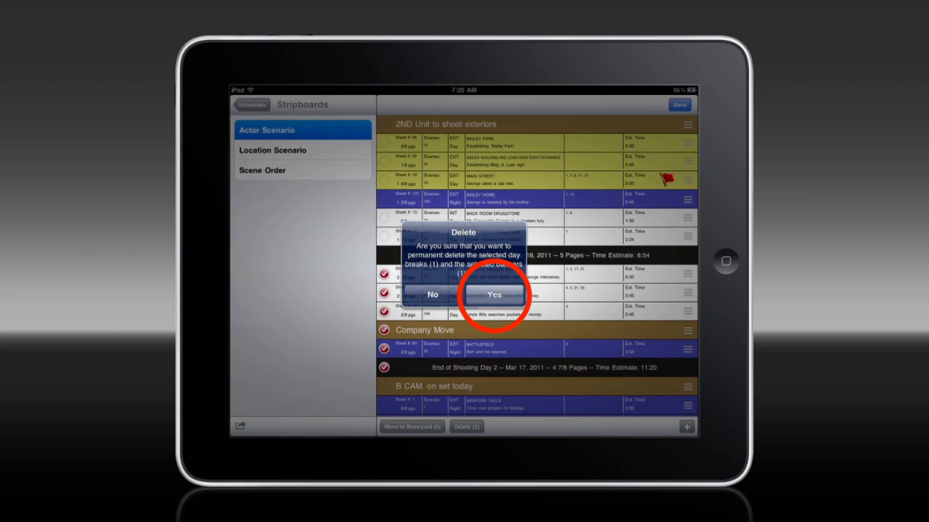
left_click(493, 293)
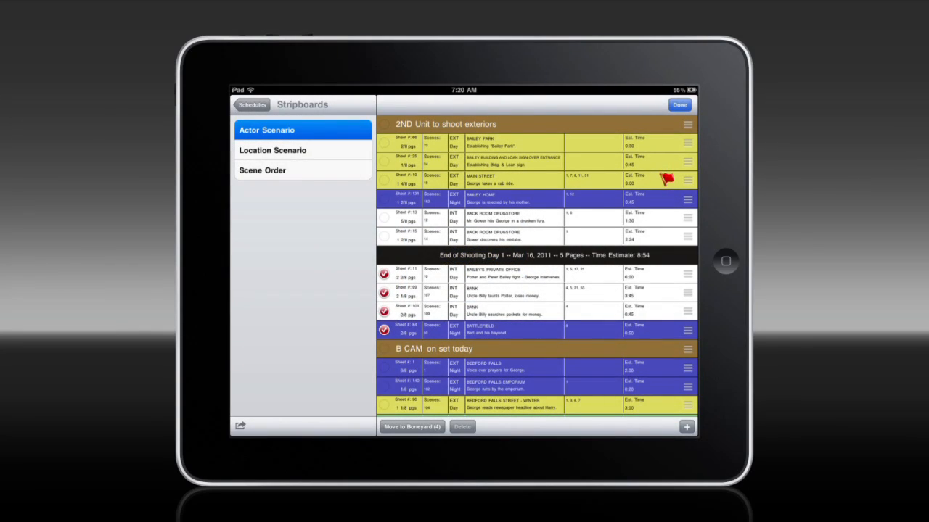
Step: Add back an End of Shooting Day 2 break, then begin a new banner strip
left_click(685, 426)
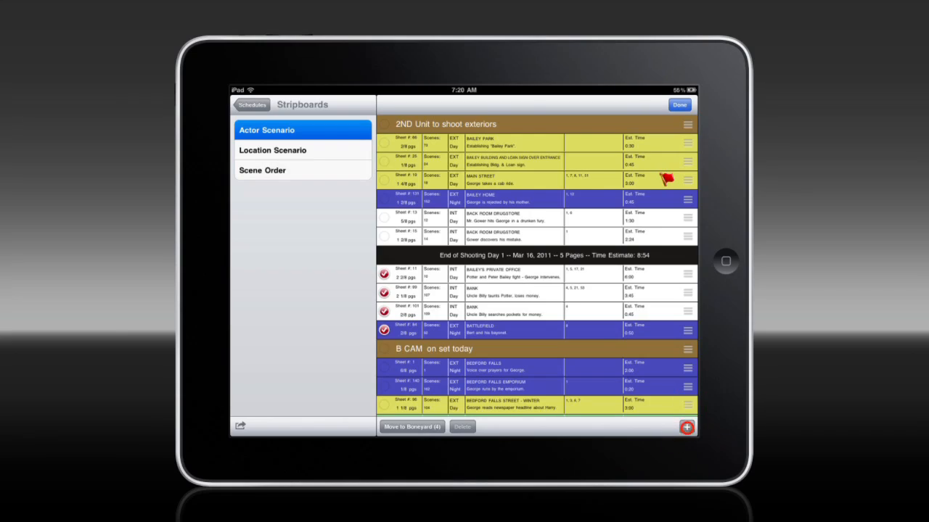
left_click(685, 427)
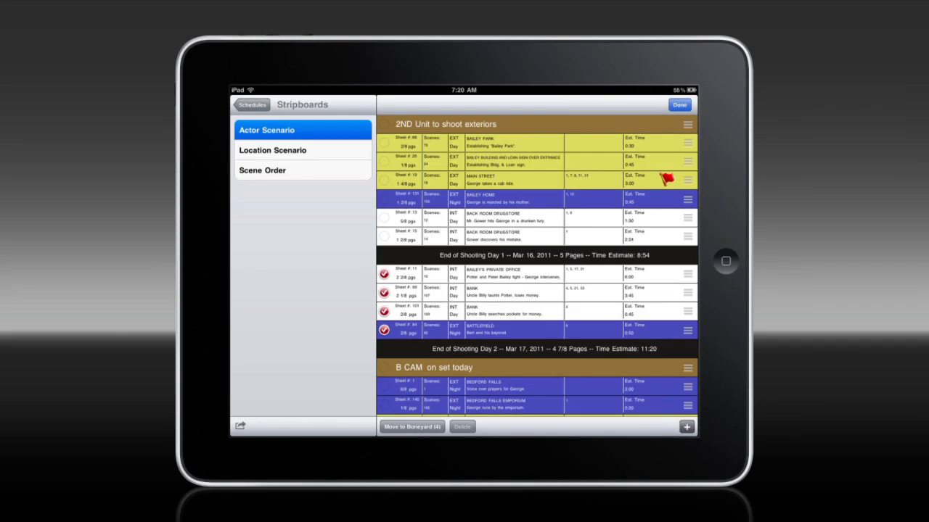
left_click(685, 427)
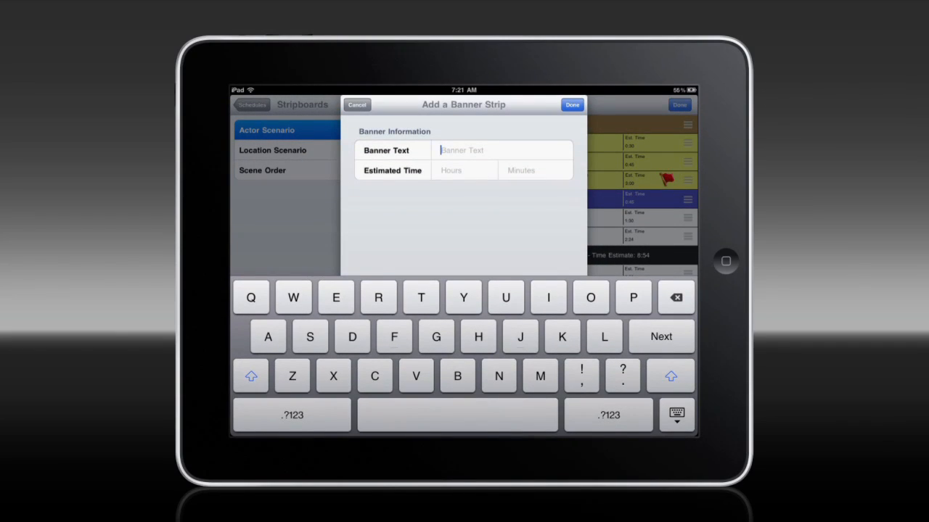
Step: Create a banner titled 'Company Move' with estimated time 2 hours 30 minutes
type("C")
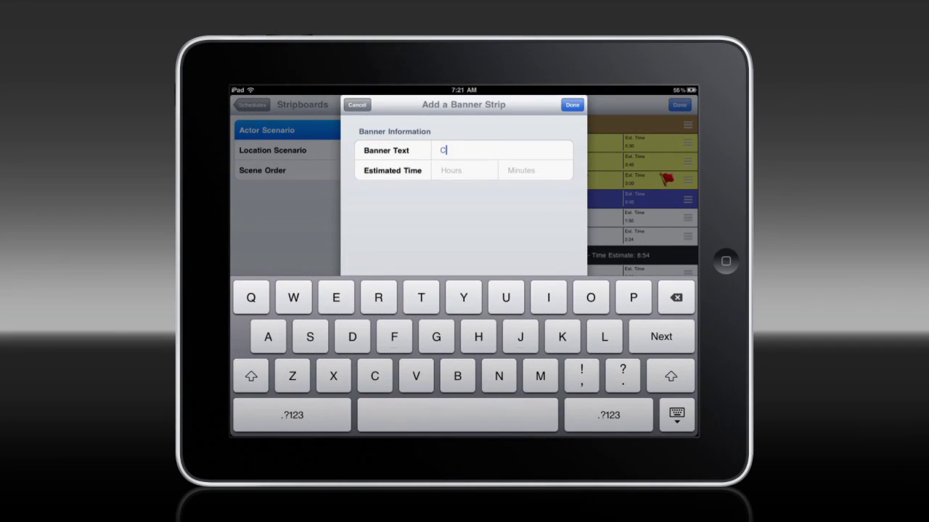
type("ompany")
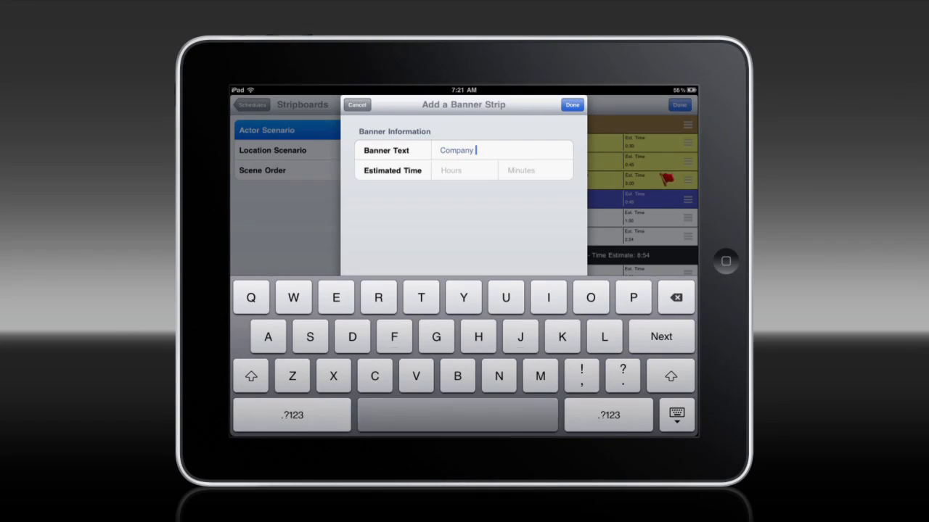
type("Move")
left_click(464, 170)
type("2")
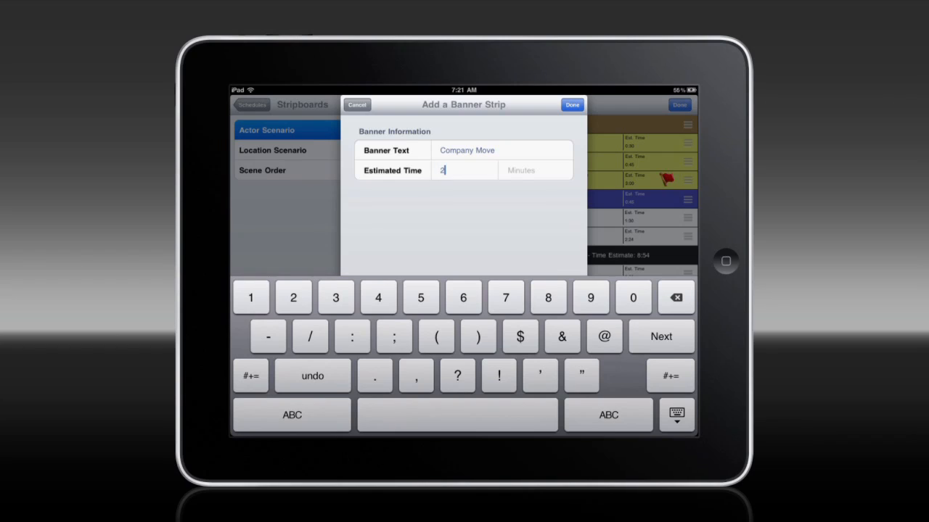
type("3")
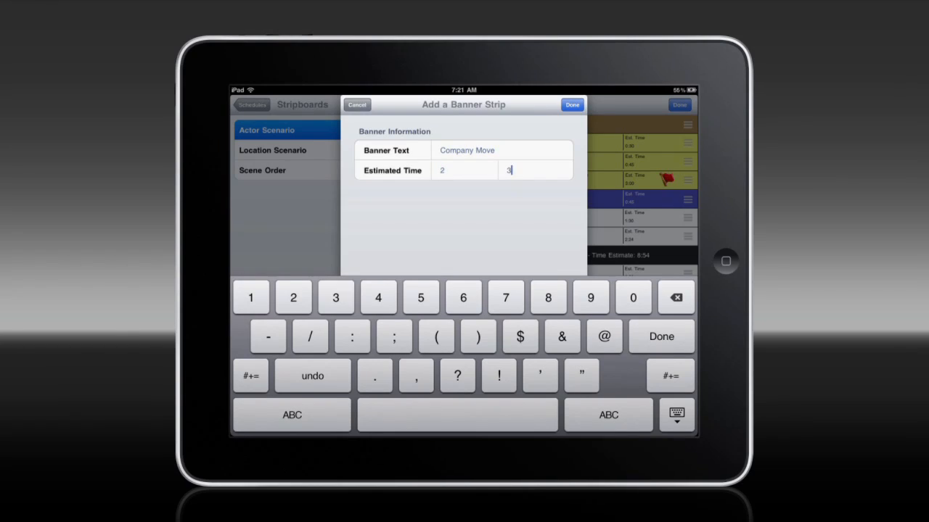
type("0")
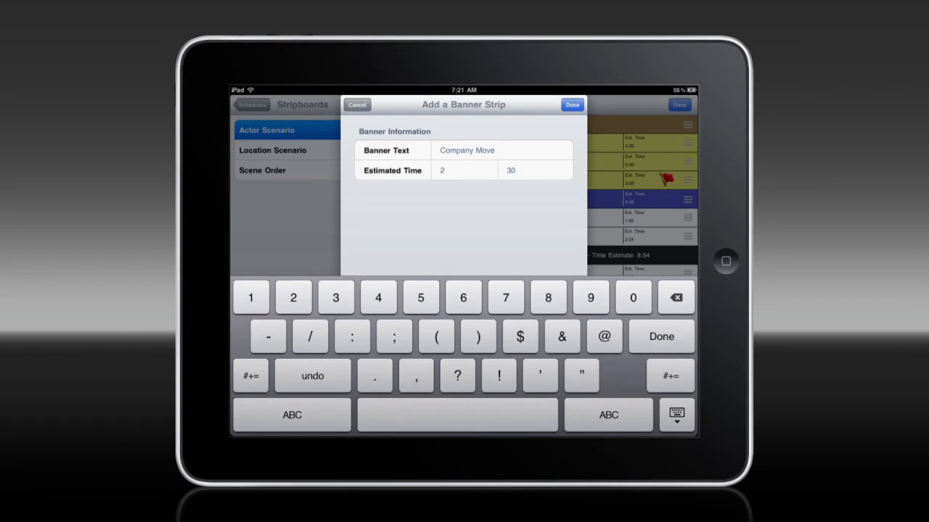
left_click(572, 105)
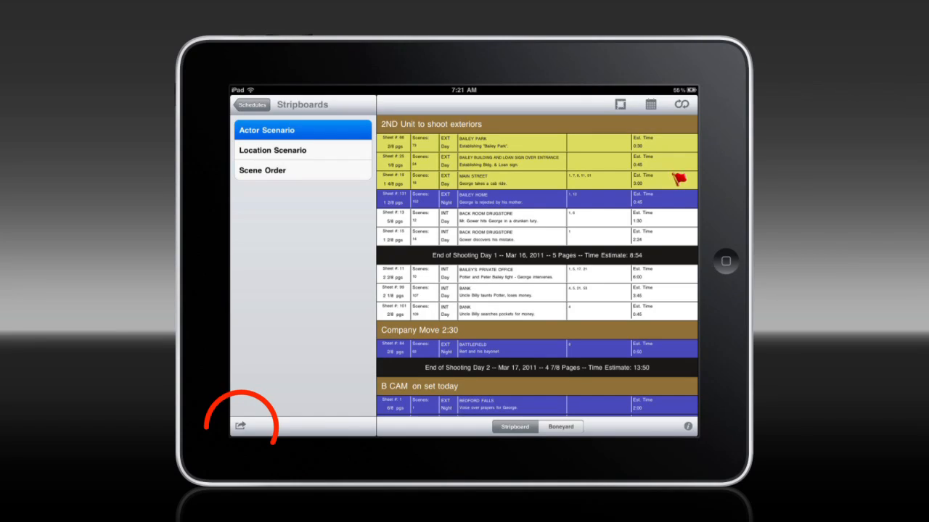
Step: Save the schedule to disk under the name MMS To Go Demo.mad via Share
left_click(241, 427)
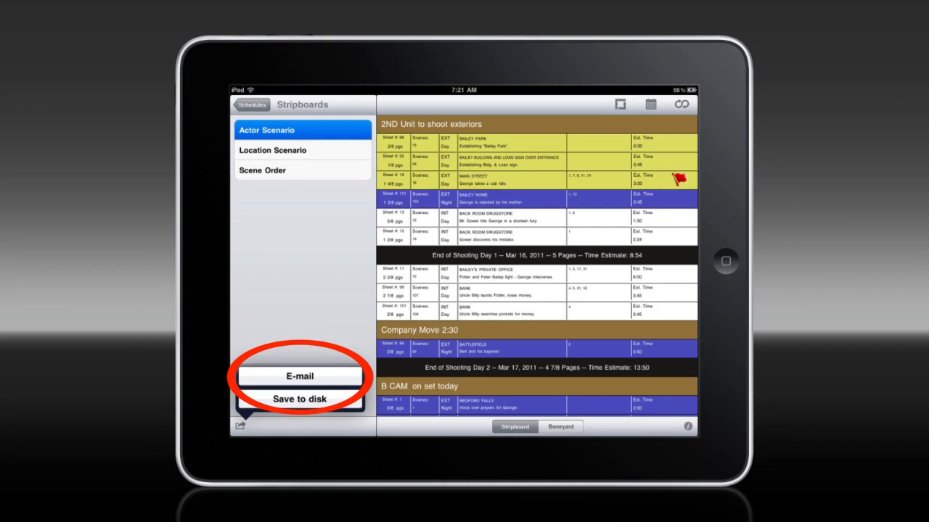
left_click(299, 399)
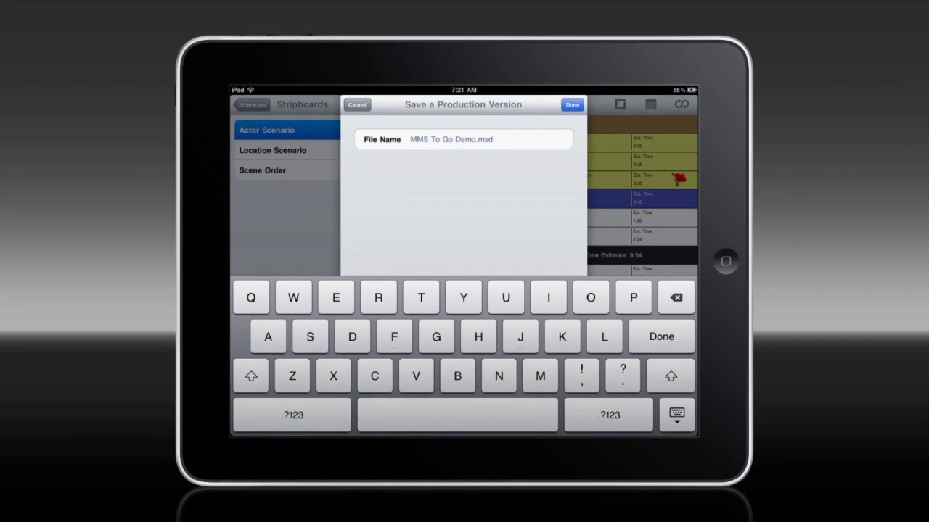
left_click(571, 105)
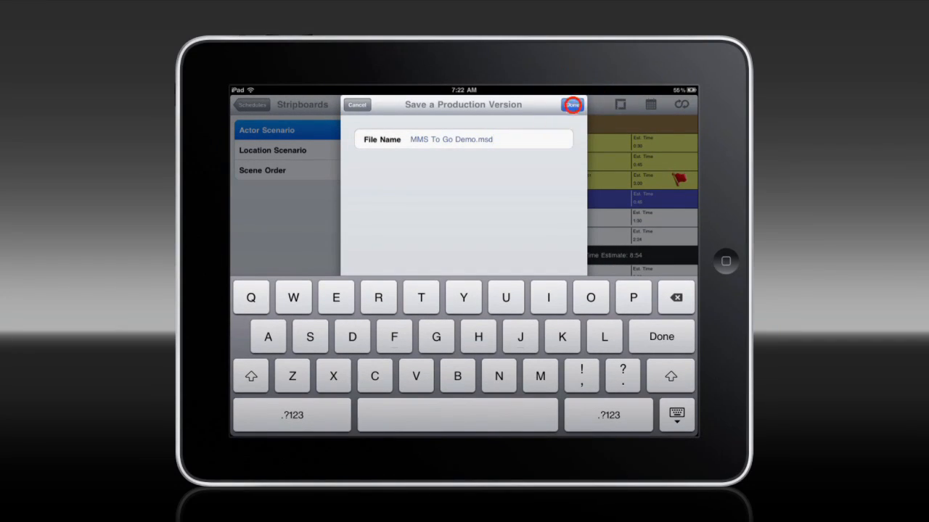
left_click(571, 104)
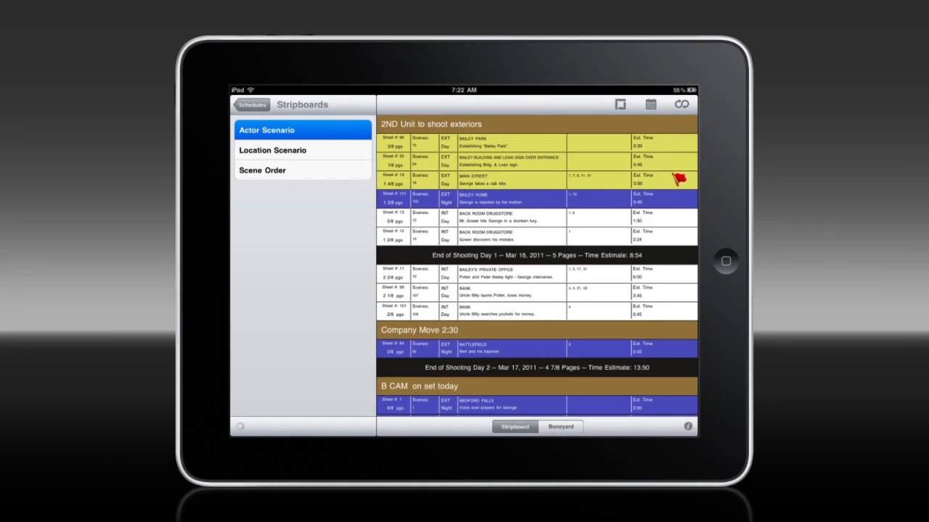